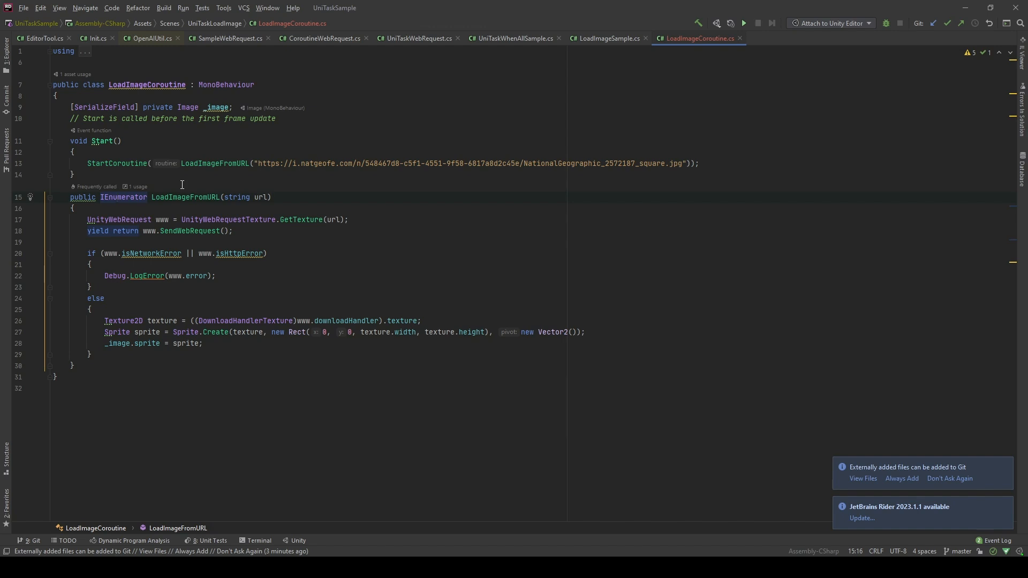
mouse_move(194, 187)
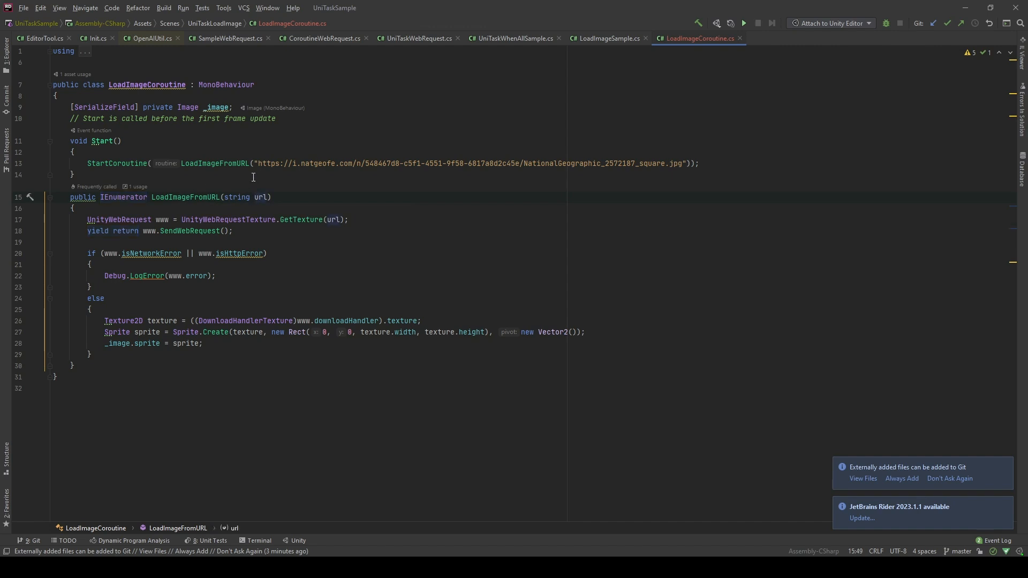
mouse_move(83, 227)
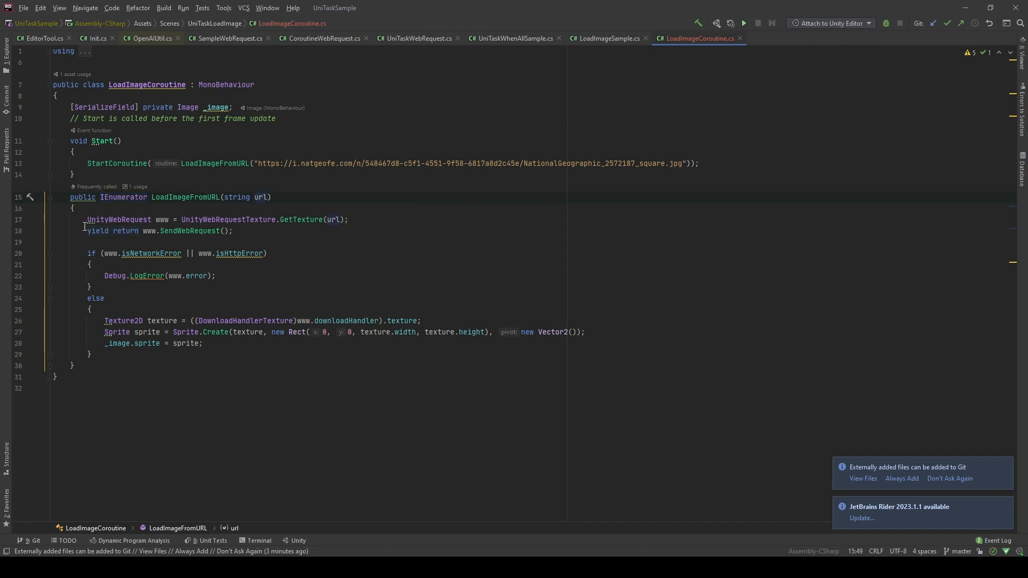
mouse_move(210, 219)
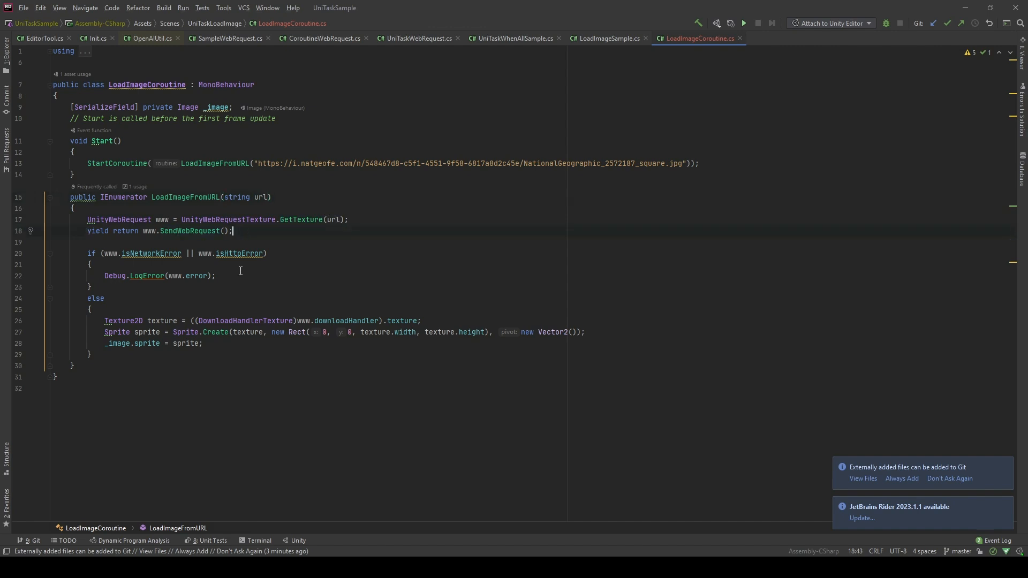
Step: Play the Unity scene, confirm the web-loaded cat photo appears, then open LoadImageUniTask in Rider
click(239, 275)
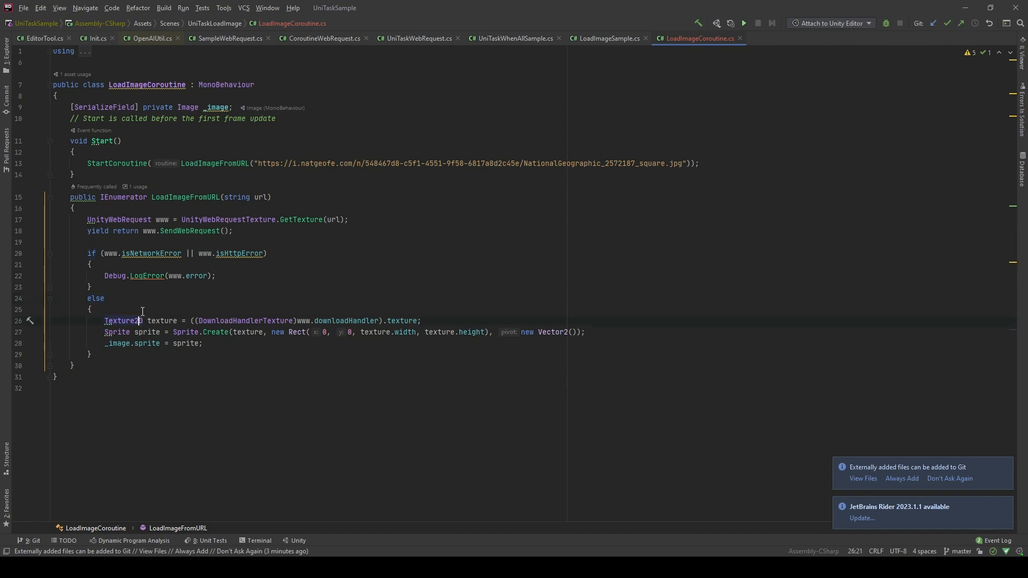
mouse_move(148, 298)
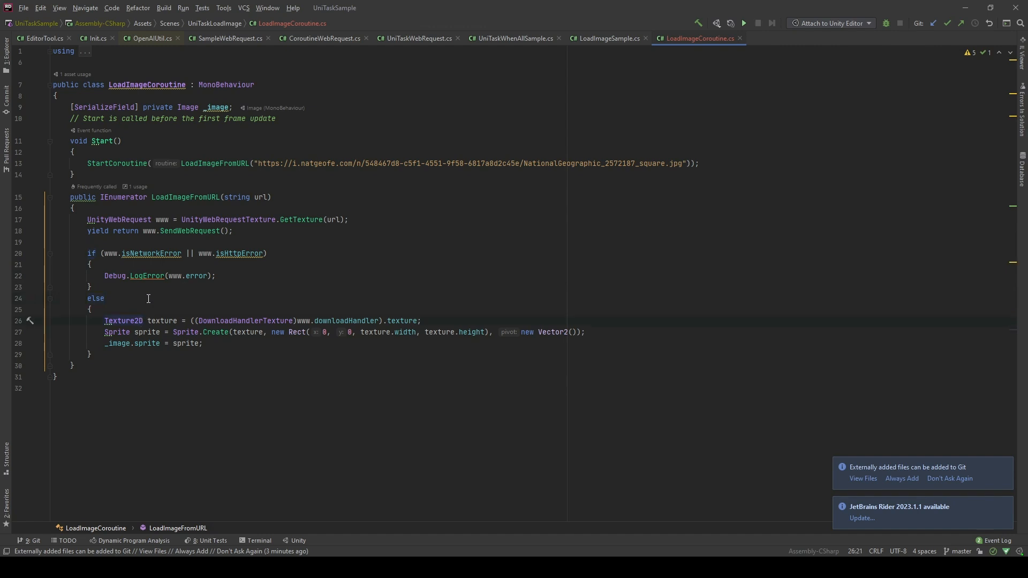
click(361, 321)
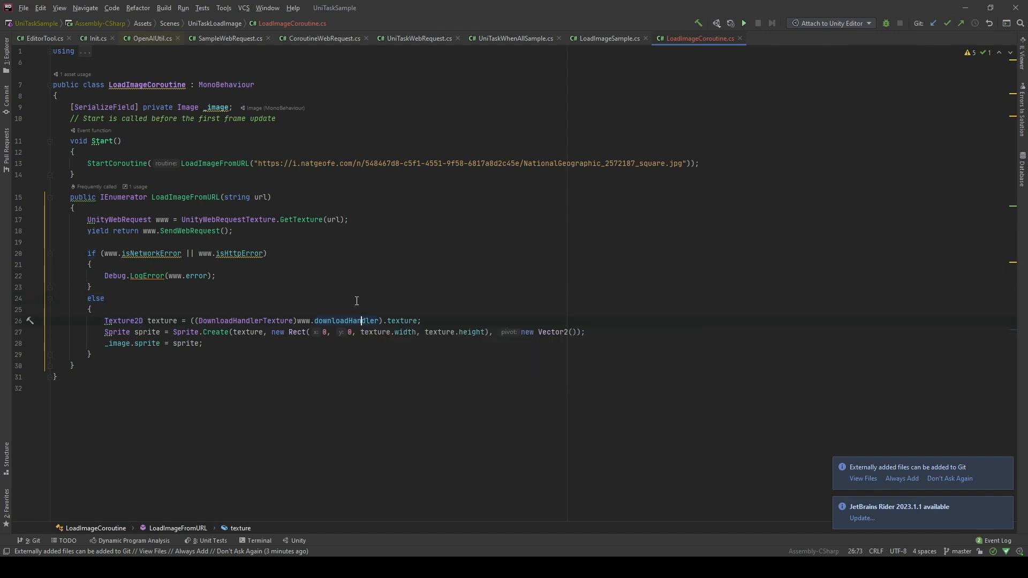
click(95, 298)
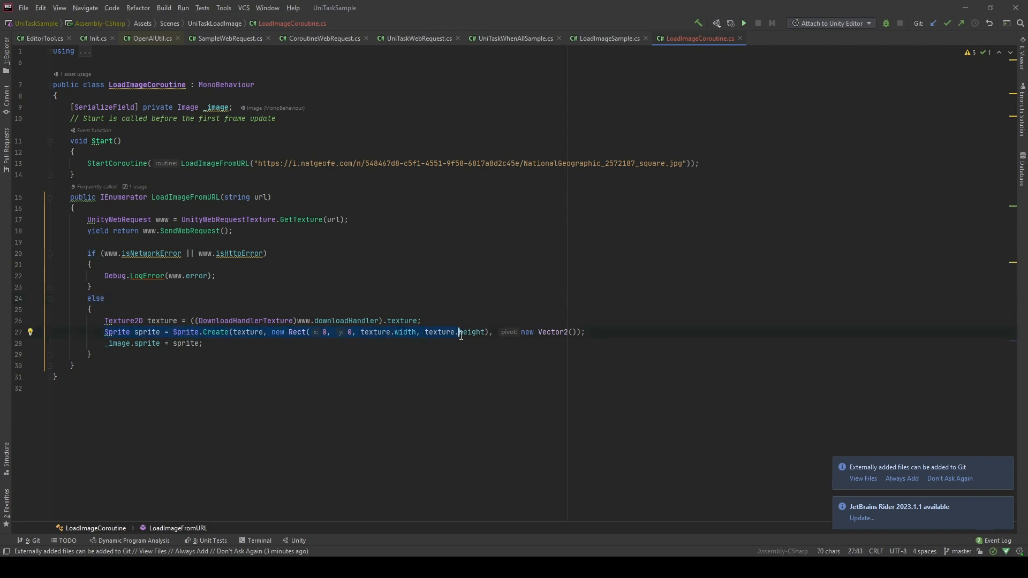
click(585, 332)
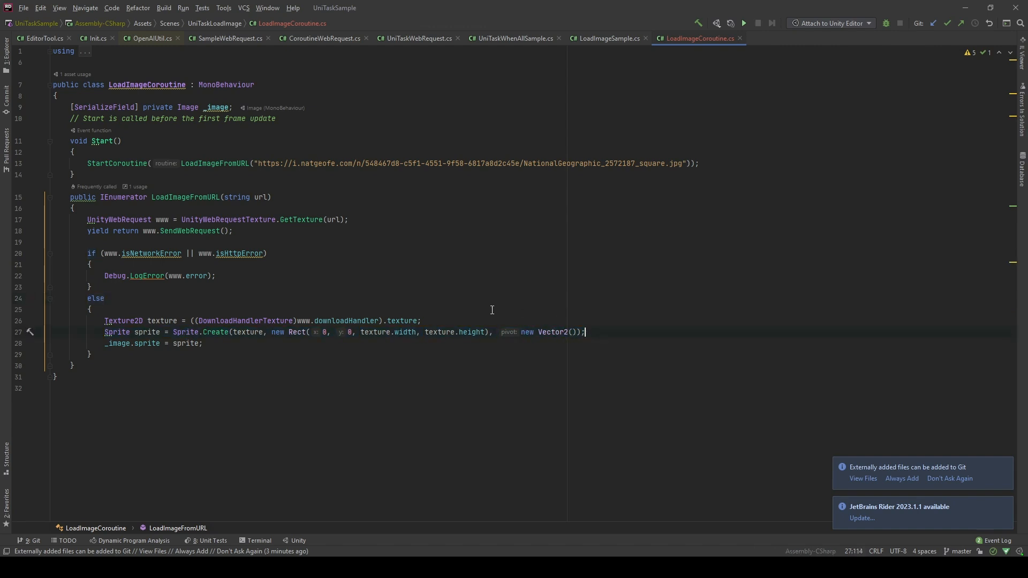
mouse_move(403, 334)
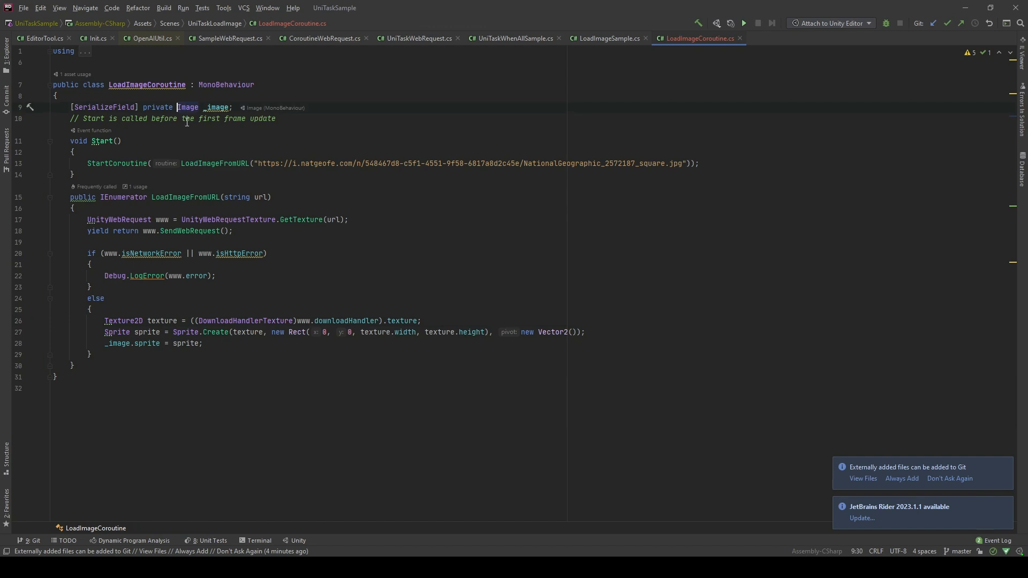
mouse_move(229, 149)
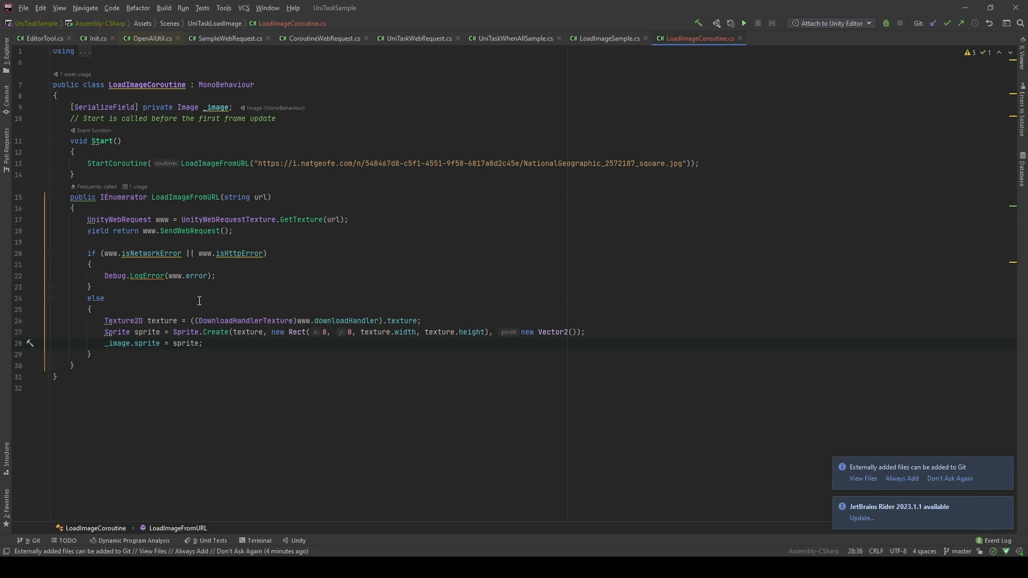
mouse_move(190, 296)
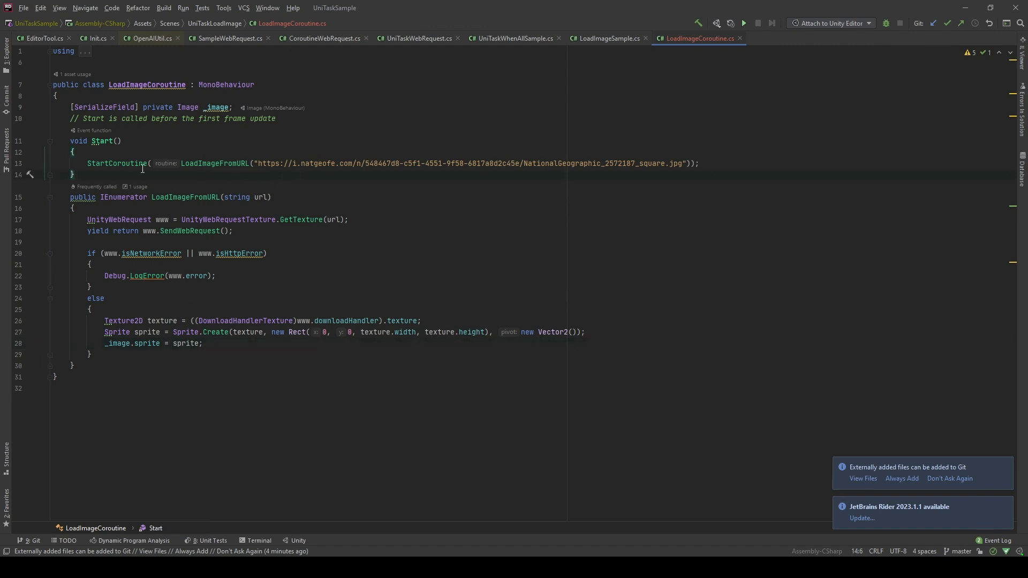
click(126, 164)
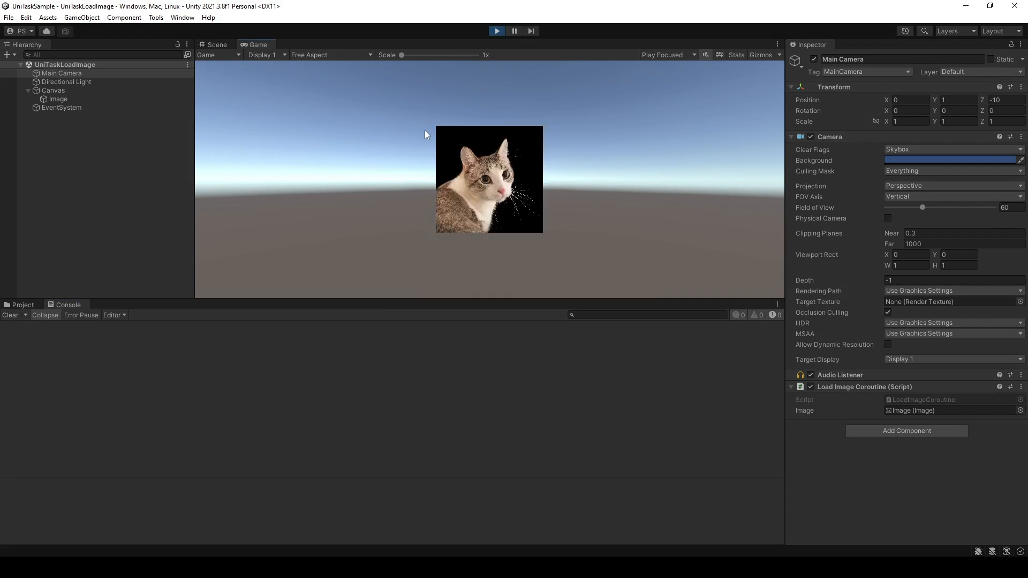
mouse_move(571, 163)
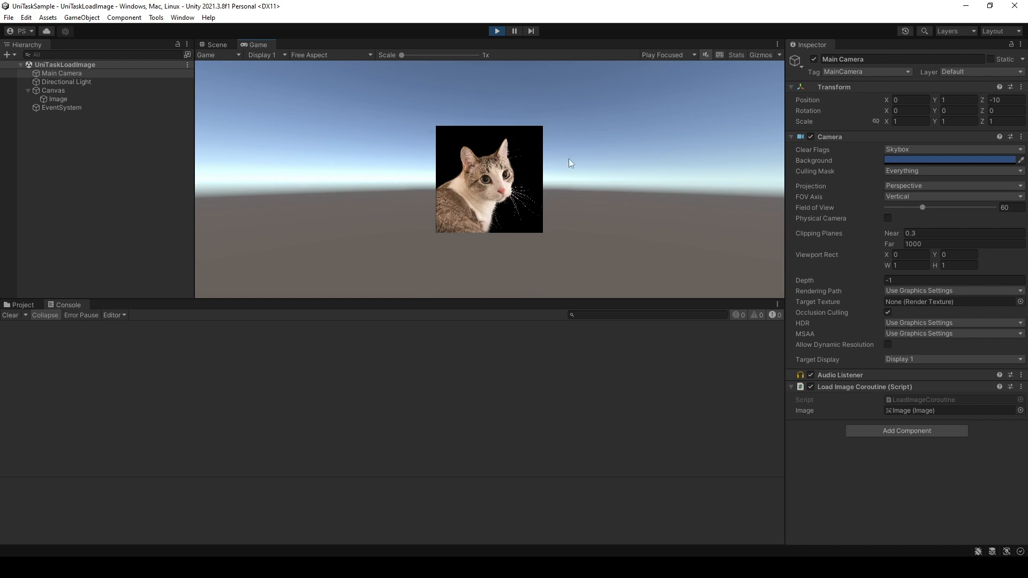
mouse_move(513, 111)
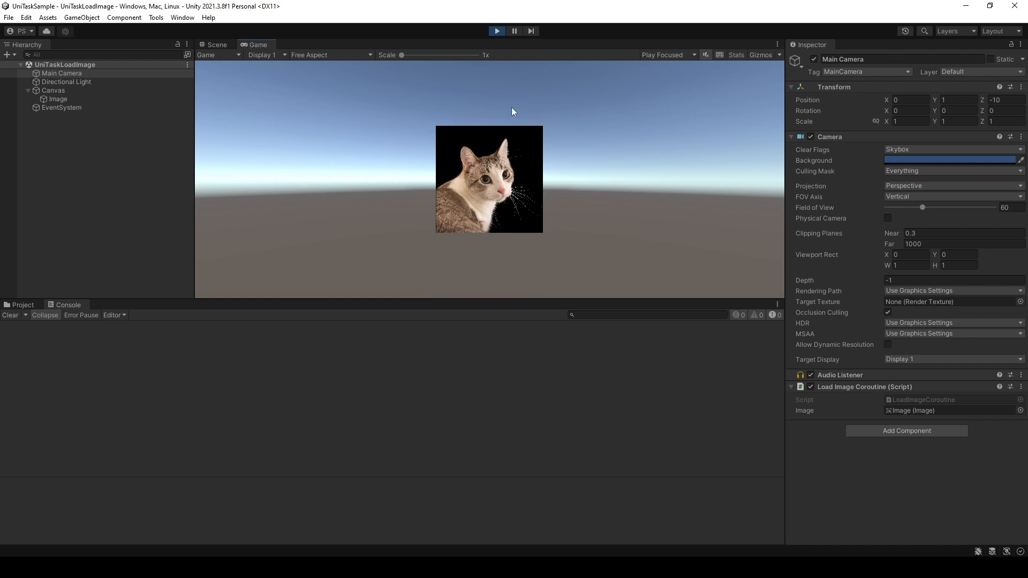
mouse_move(423, 222)
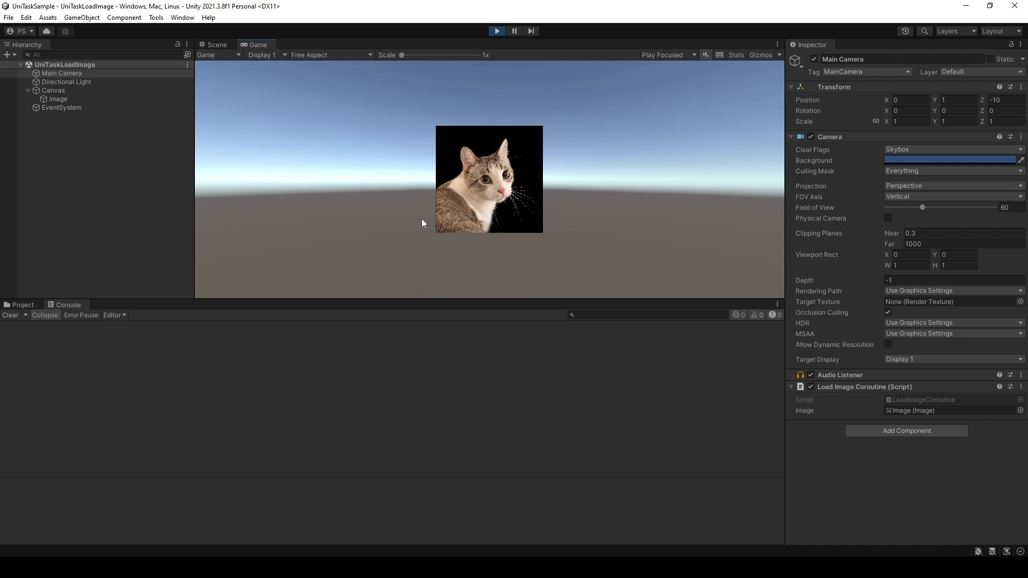
mouse_move(511, 104)
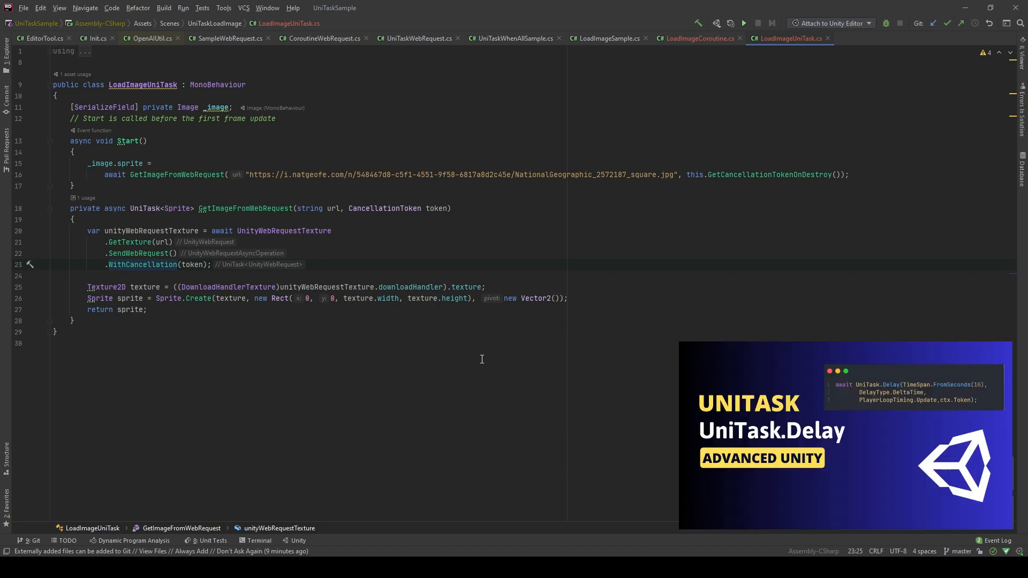
Step: Open LoadImageUniTask.cs to review GetImageFromWebRequest and WithCancellation
click(155, 264)
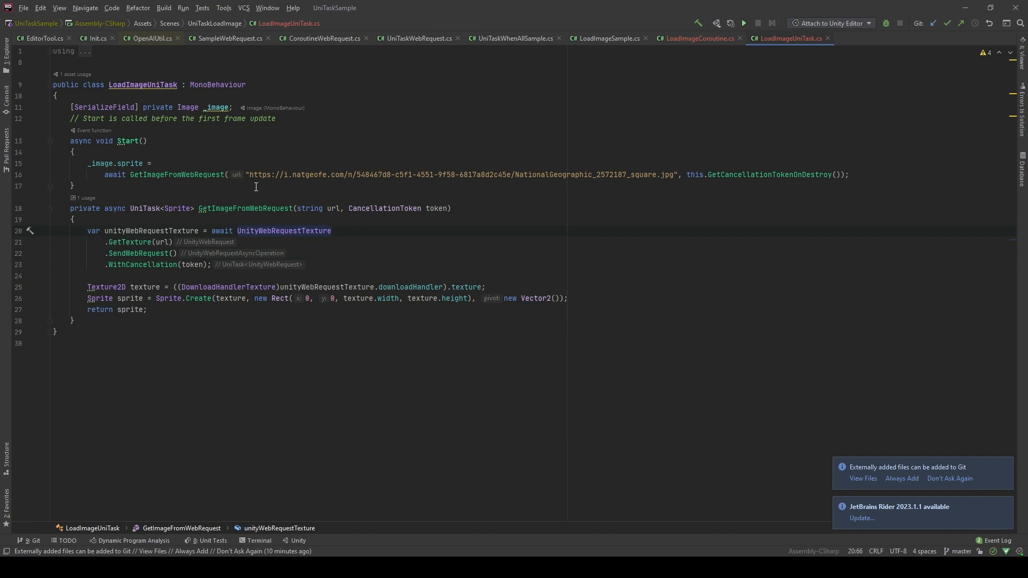
mouse_move(157, 205)
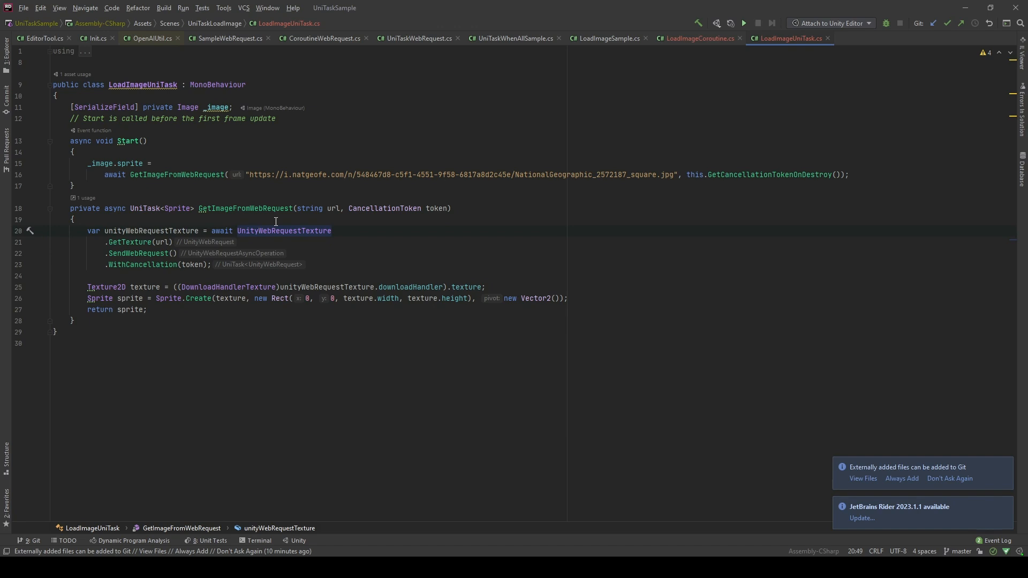
mouse_move(241, 259)
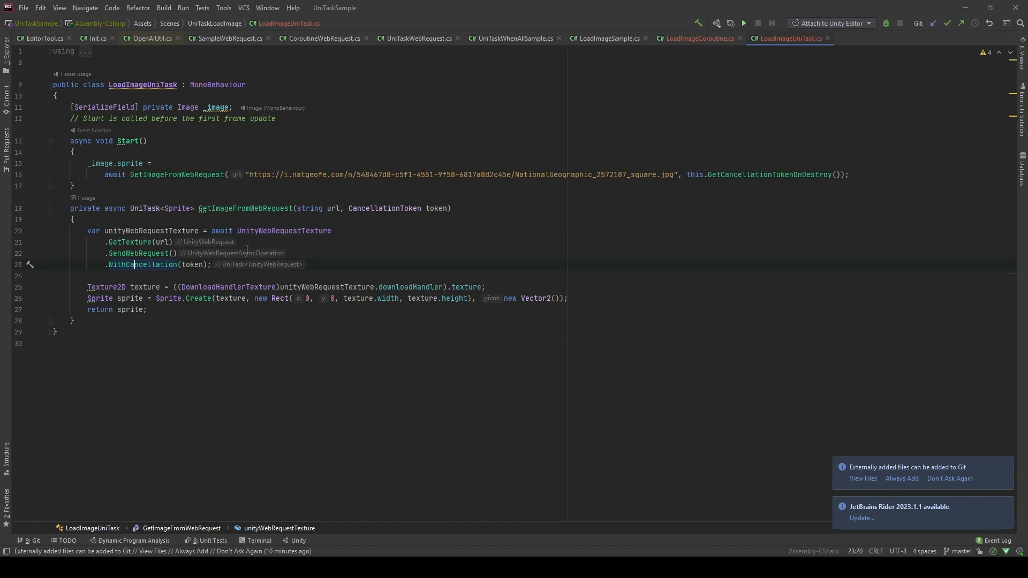
mouse_move(134, 264)
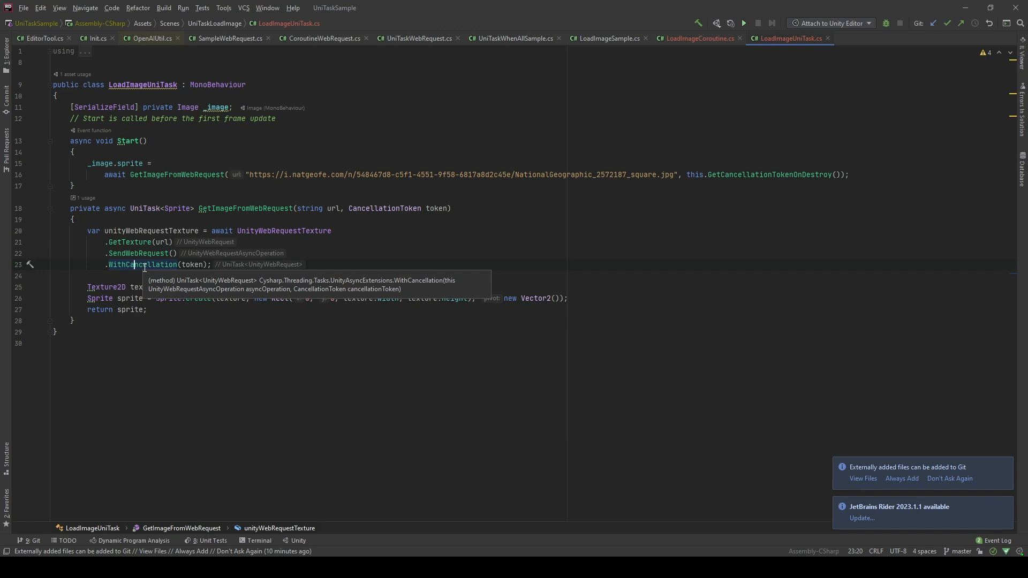
mouse_move(192, 264)
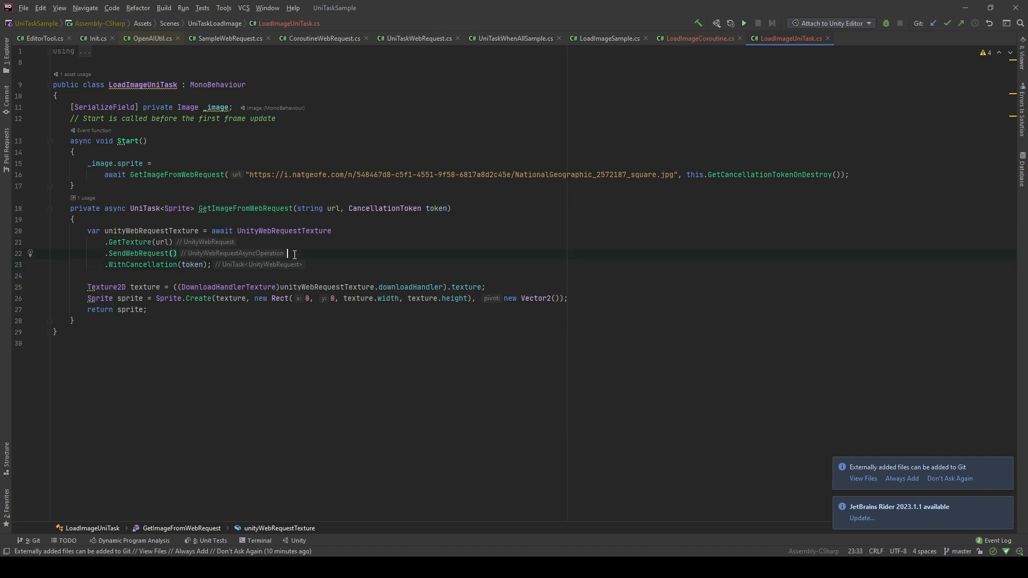
mouse_move(360, 264)
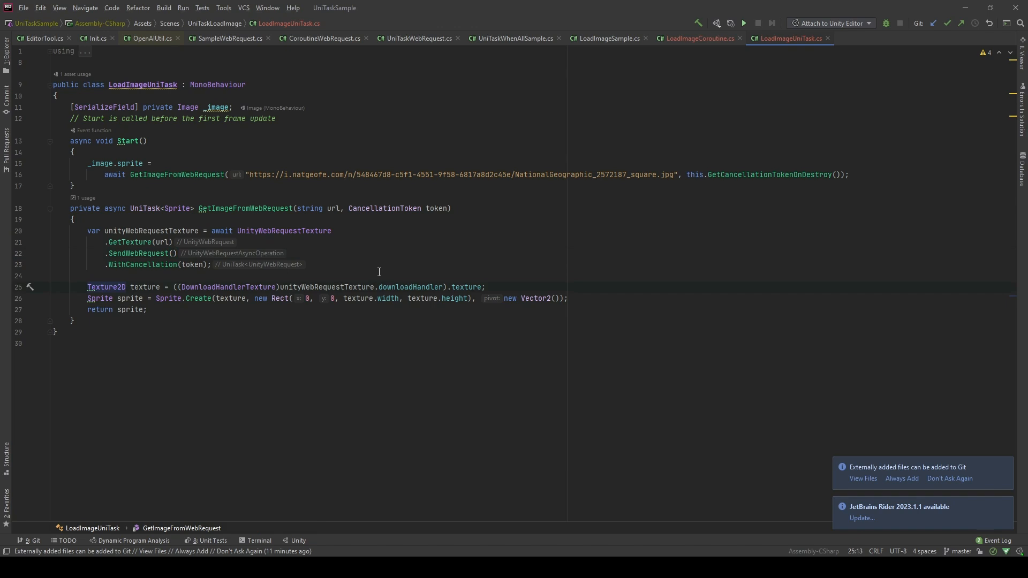
click(409, 287)
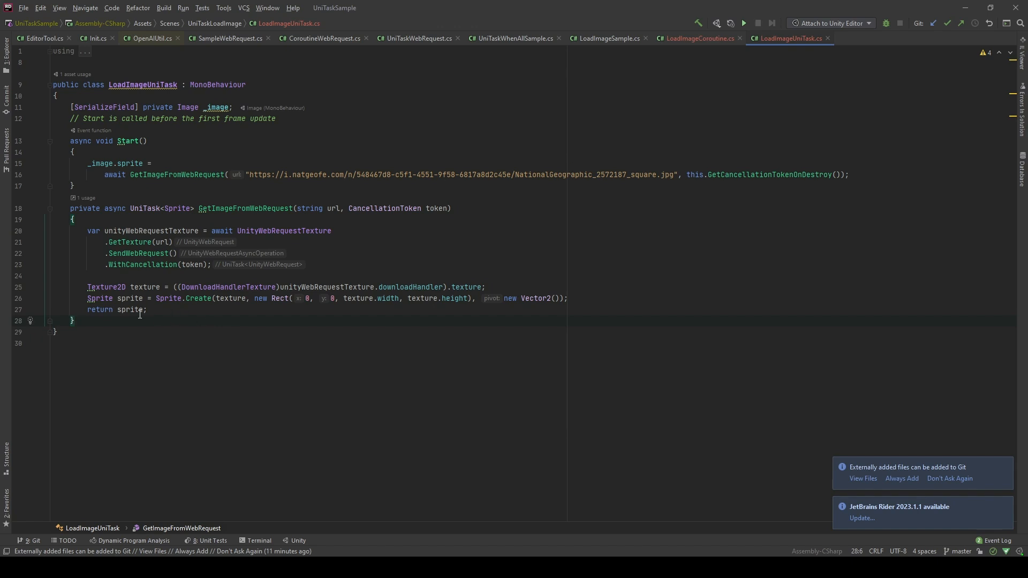
click(128, 309)
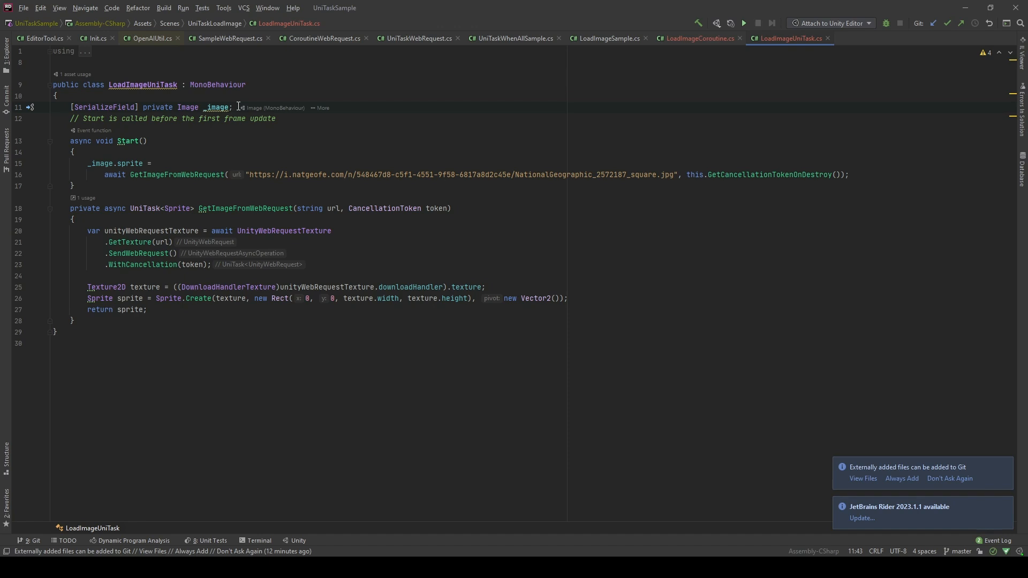
click(146, 141)
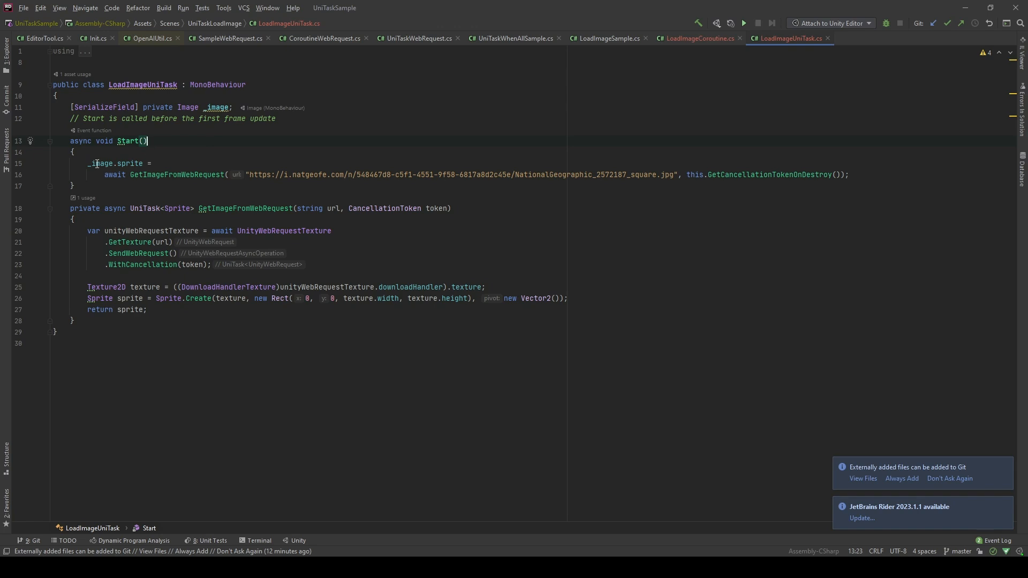
mouse_move(108, 164)
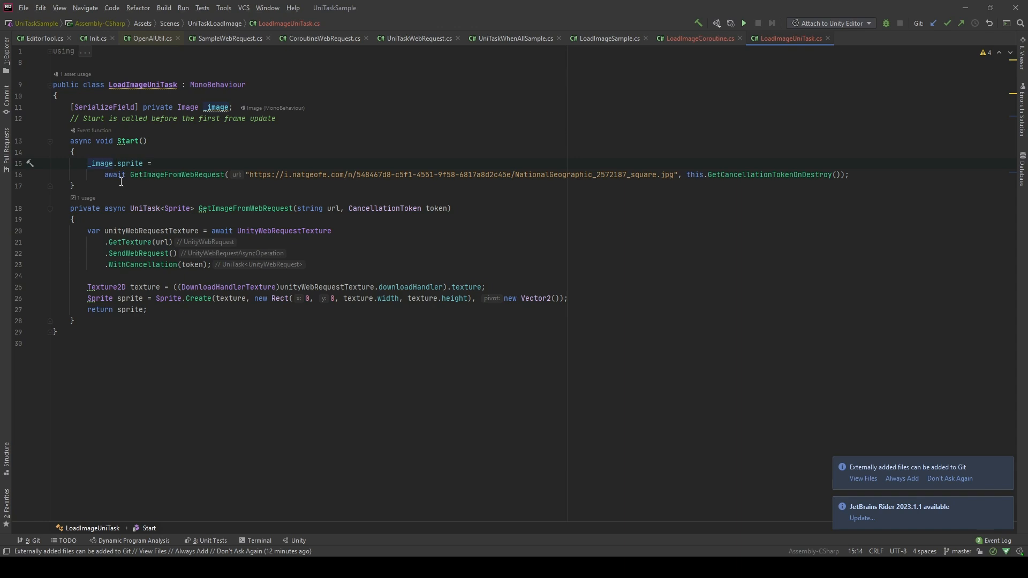
mouse_move(150, 174)
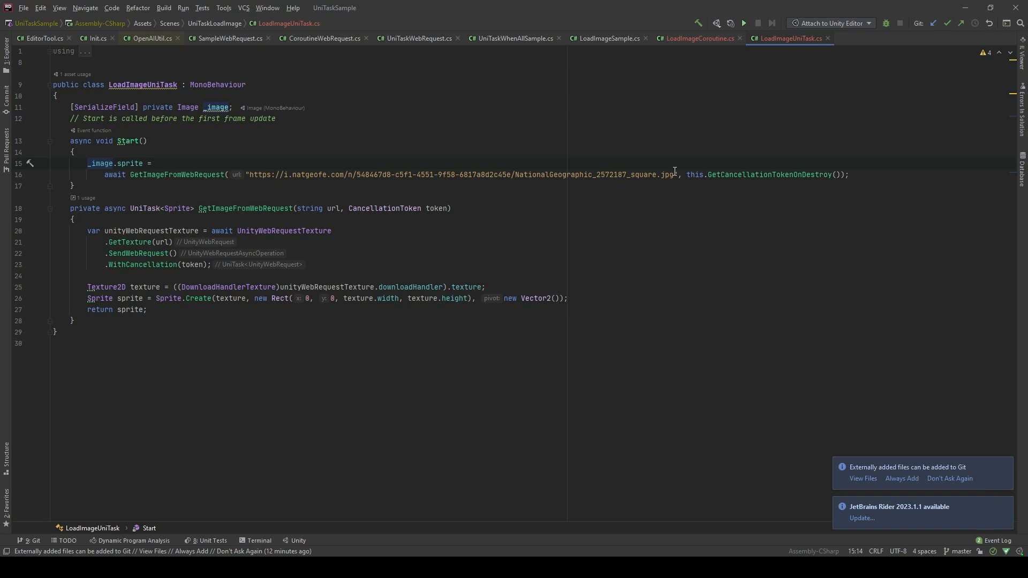
mouse_move(762, 175)
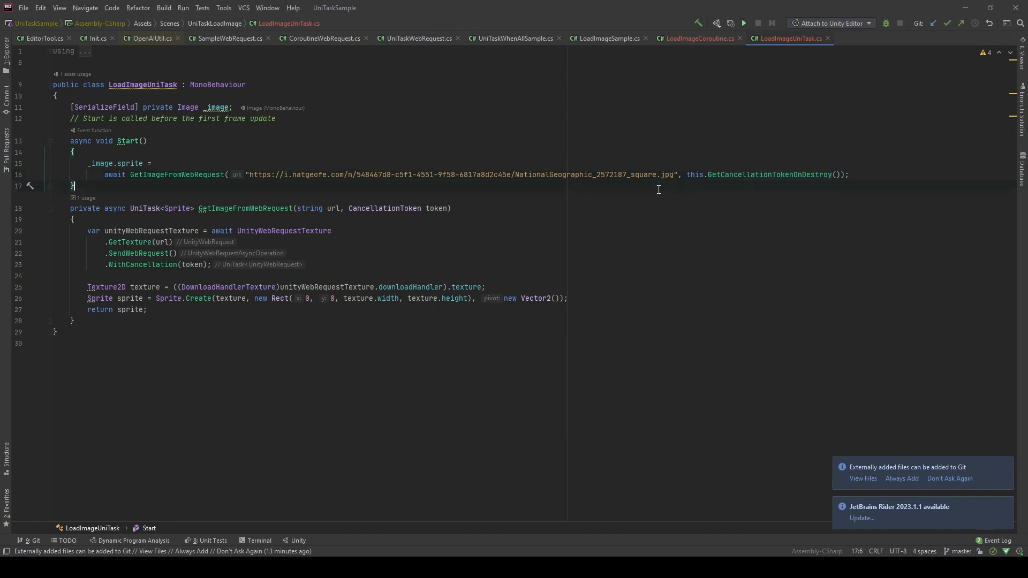
mouse_move(534, 545)
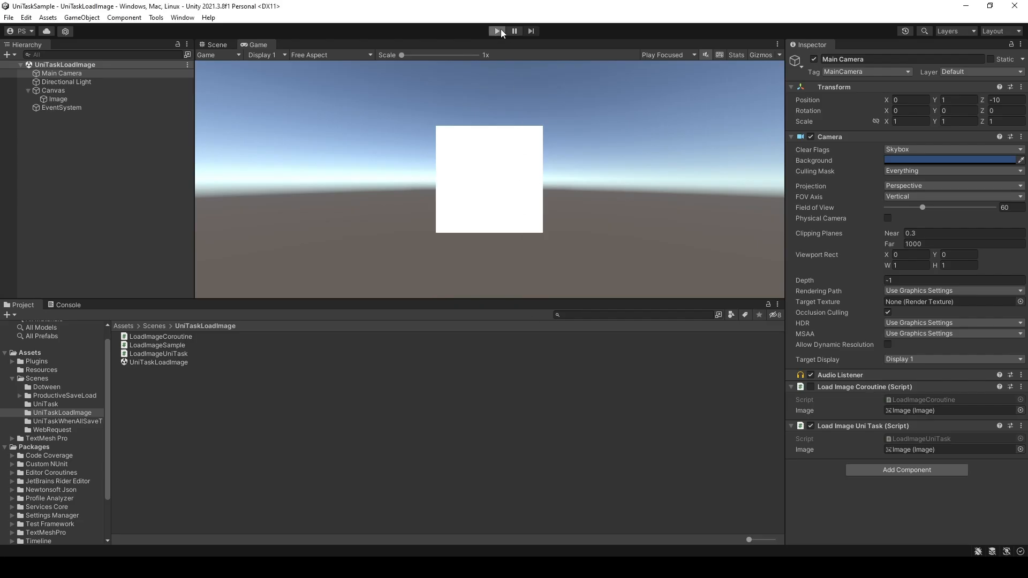
Step: Play the scene to download the cat image, then open LoadImageWhenAll.cs in Rider
click(497, 31)
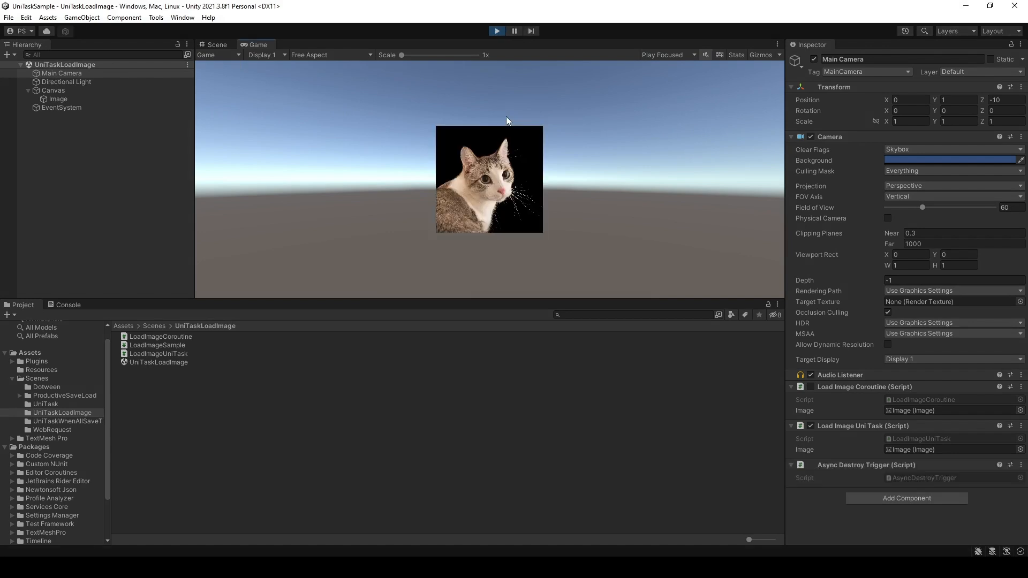
mouse_move(498, 76)
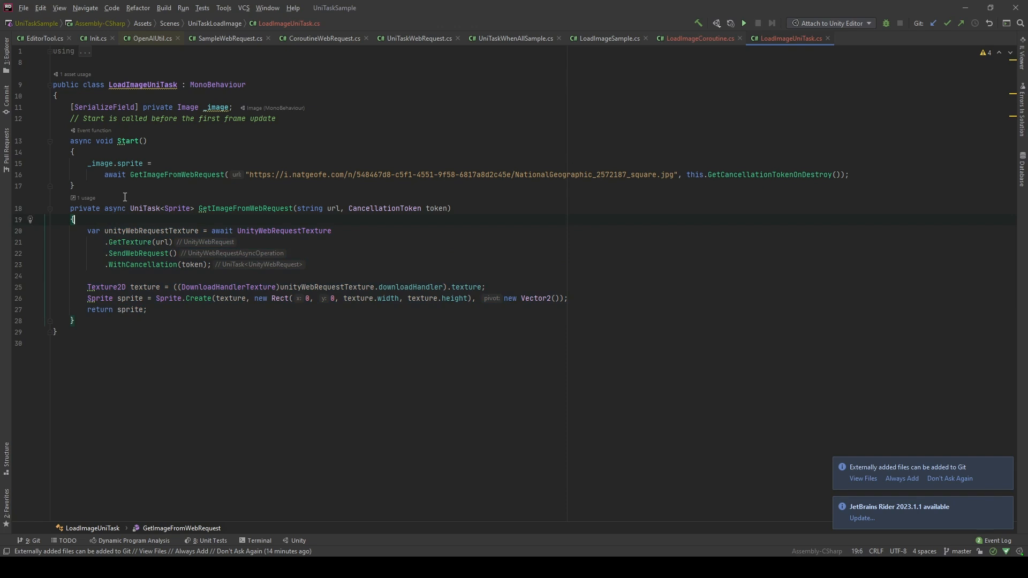
click(815, 38)
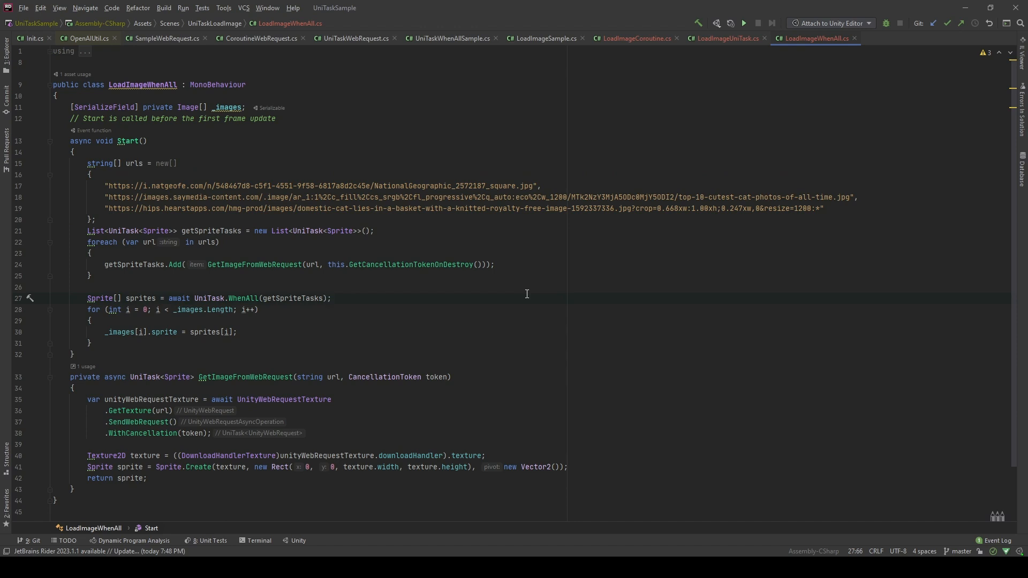
click(330, 298)
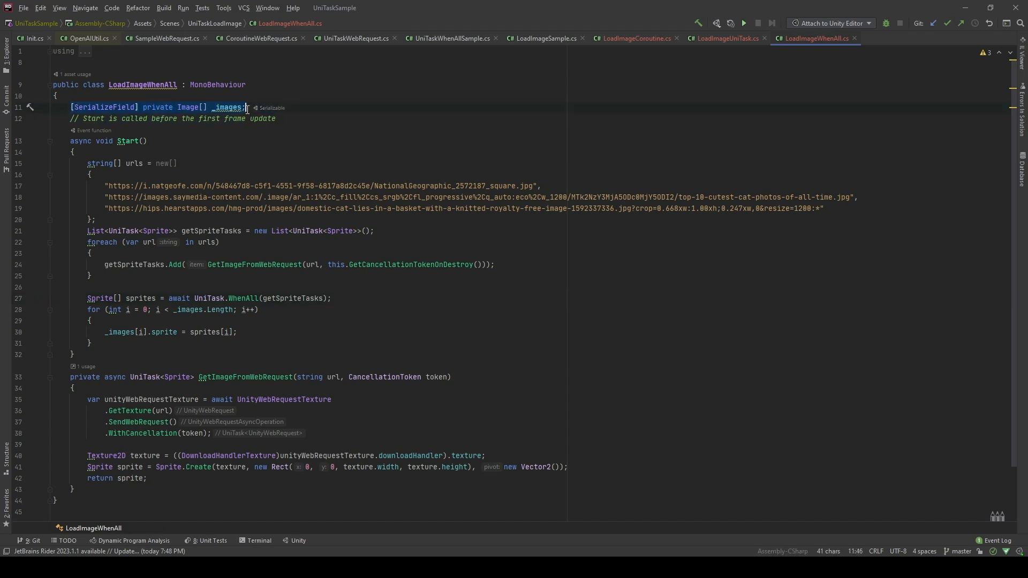
mouse_move(245, 85)
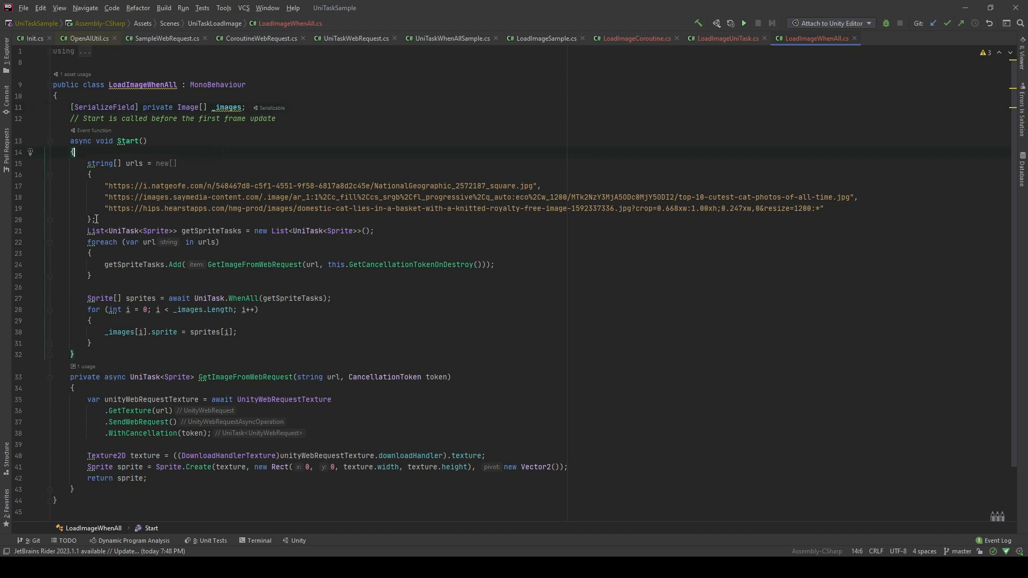
drag(96, 174, 96, 220)
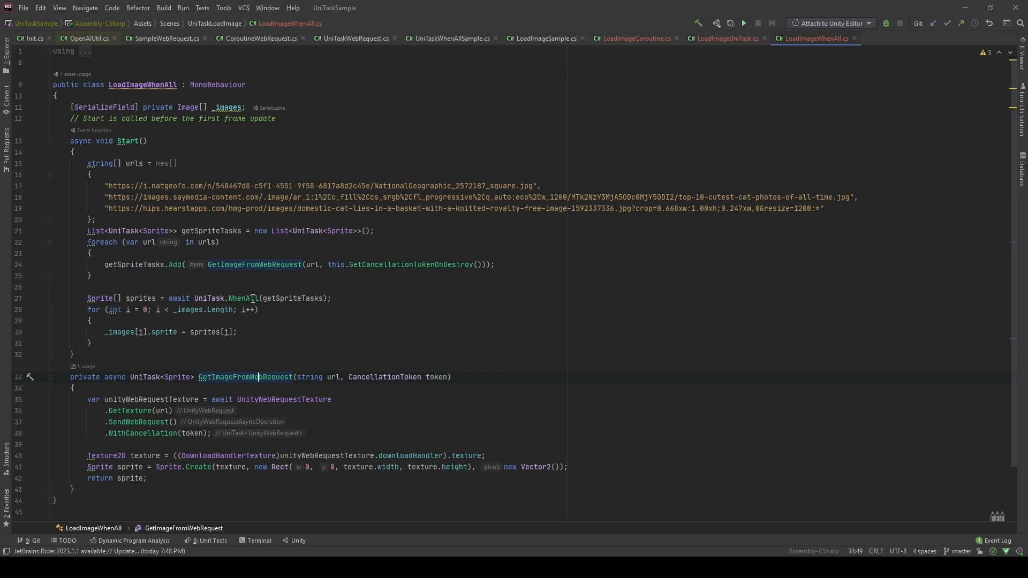
click(241, 265)
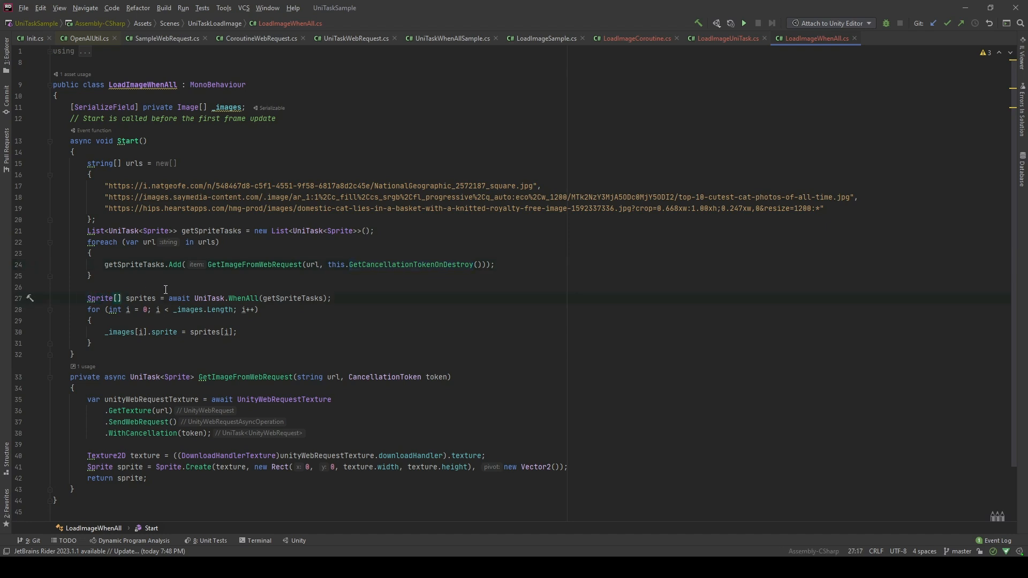
Step: Review LoadImageWhenAll's sprite assignment loop, then return to the Unity Editor
click(169, 298)
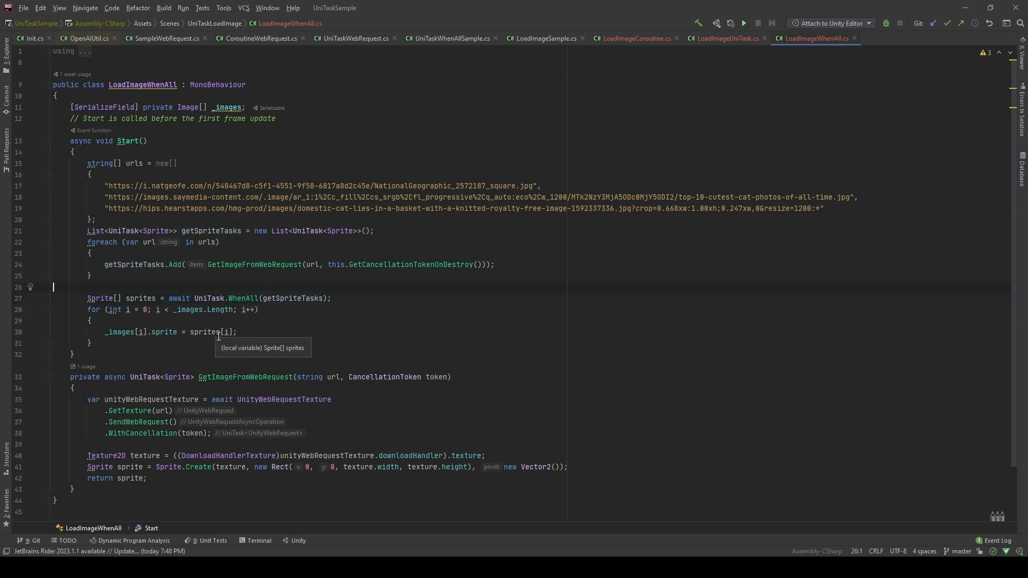
click(143, 343)
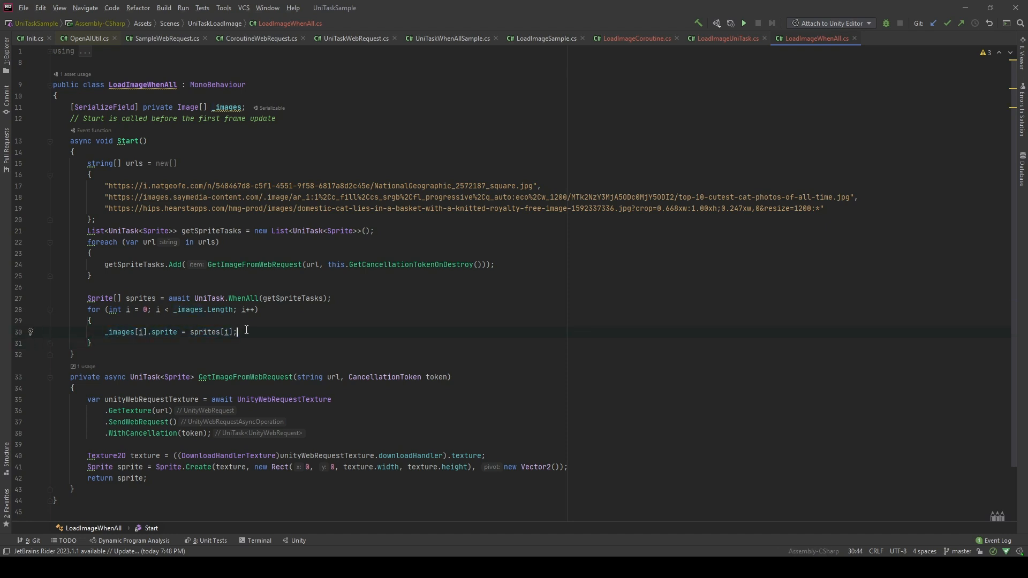
mouse_move(252, 330)
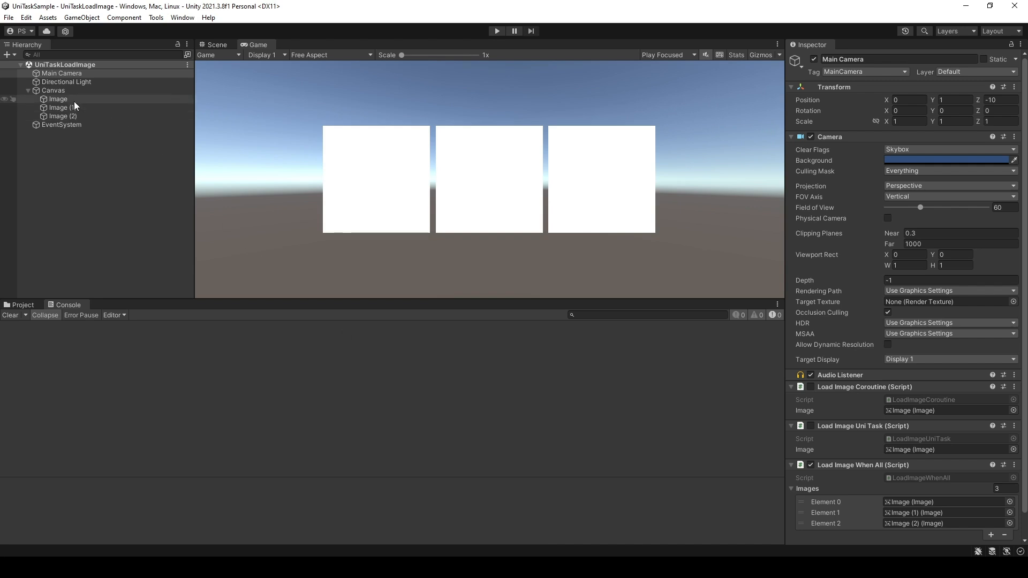
Step: Check Image (2) and the Main Camera's three-element Images array, then play the scene
click(63, 116)
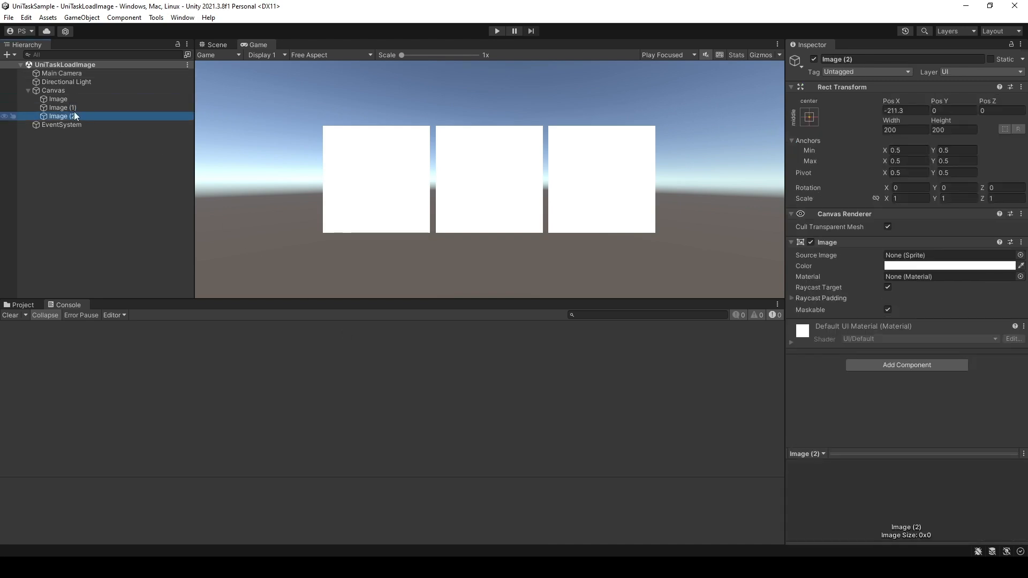
click(62, 74)
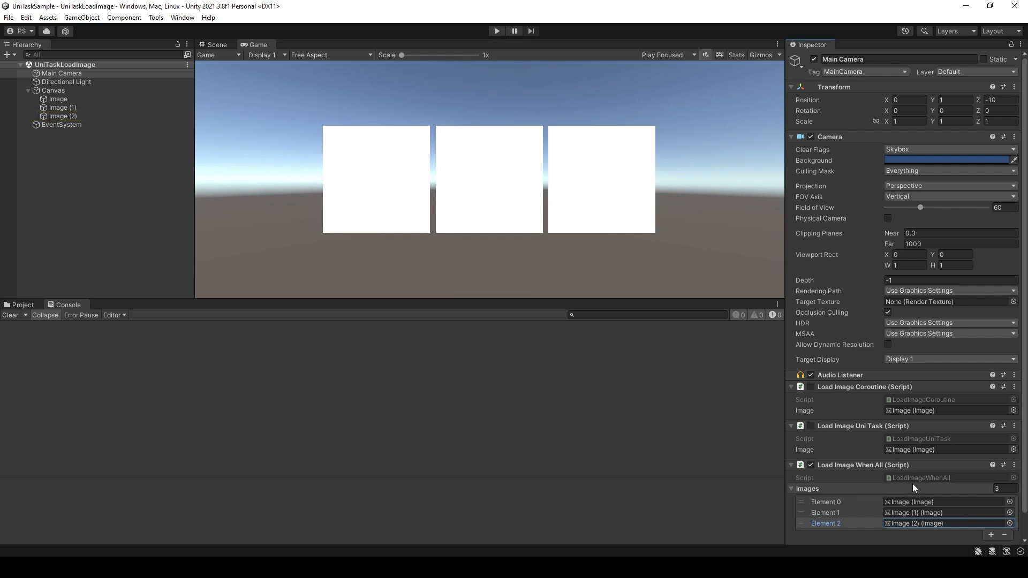
click(497, 31)
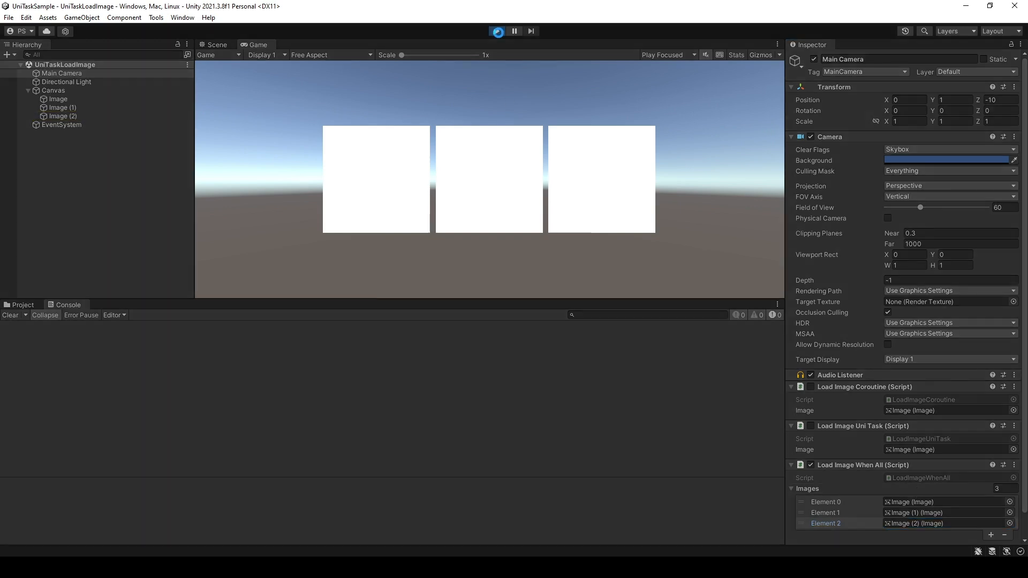
click(497, 30)
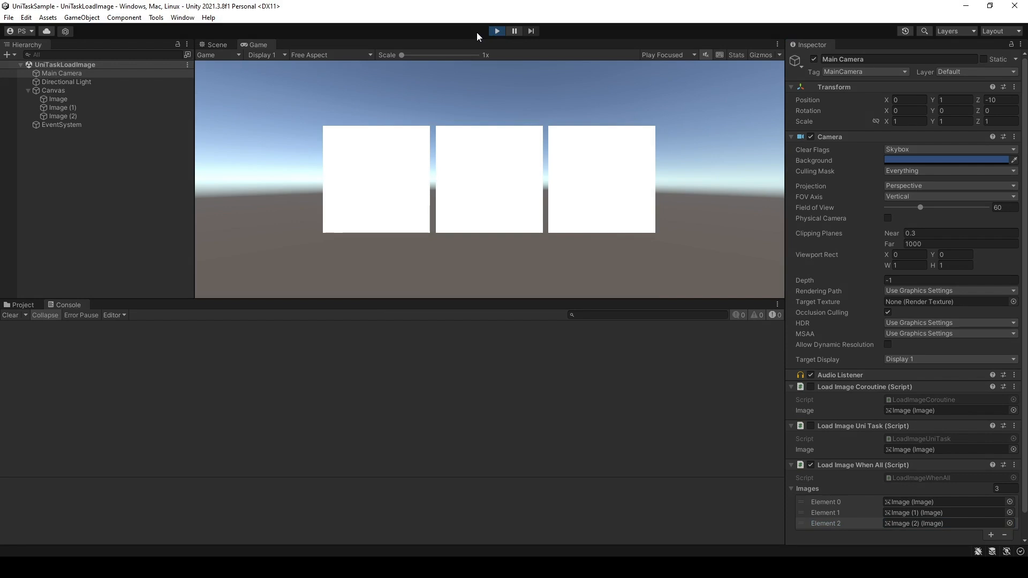